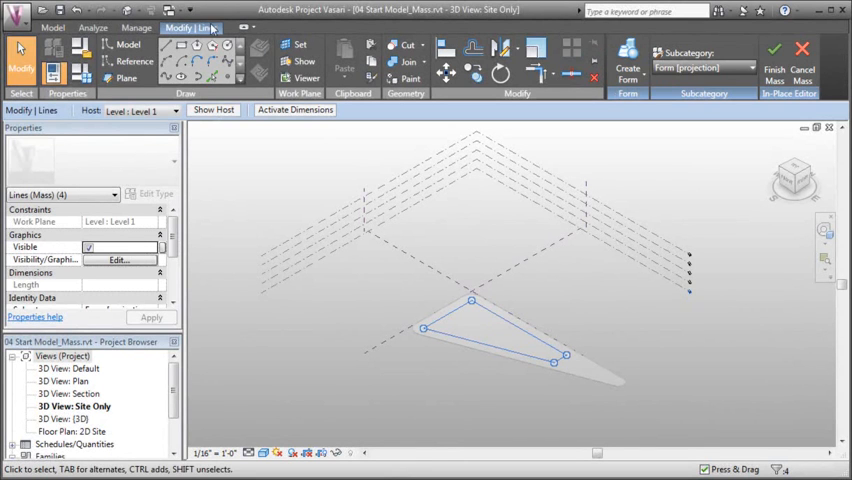
{"action": "mouse_move", "coordinate": [624, 62]}
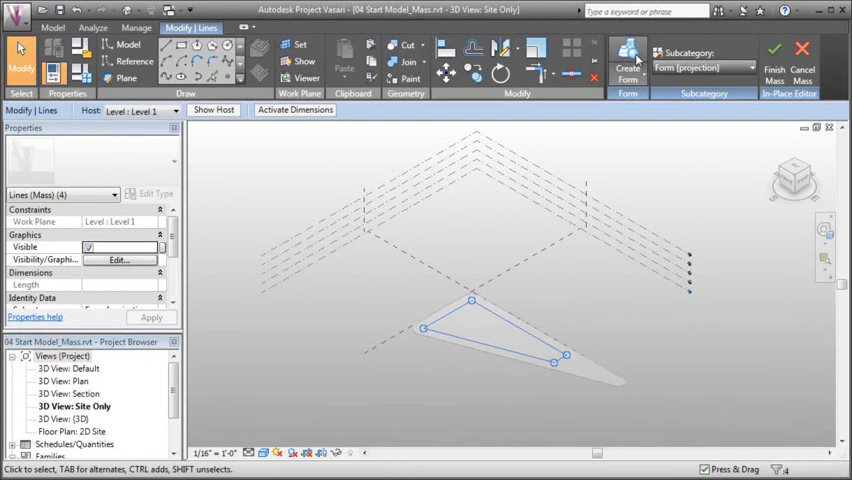
Create a Solid Form from the triangle profile, then drag its top face to adjust the height
{"action": "left_click", "coordinate": [628, 62]}
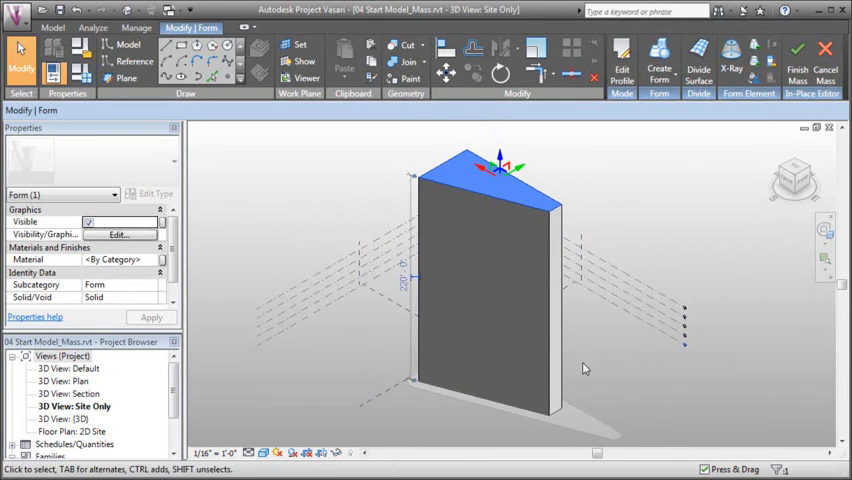
{"action": "left_click_drag", "start_coordinate": [584, 368], "coordinate": [500, 344]}
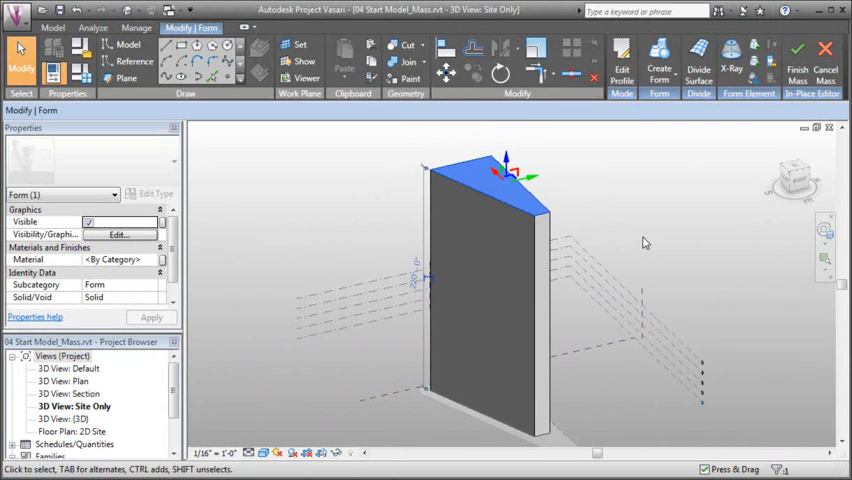
{"action": "mouse_move", "coordinate": [652, 236]}
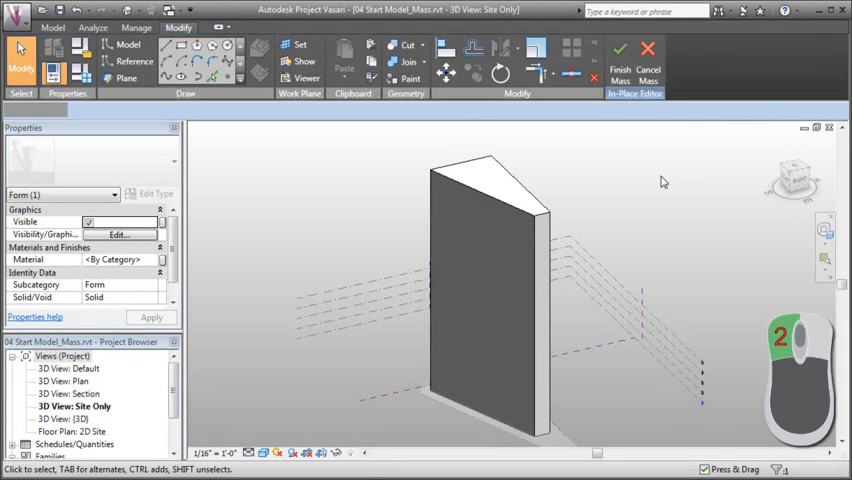
Finish the mass to commit it to the project and orbit around the result
{"action": "left_click", "coordinate": [616, 50]}
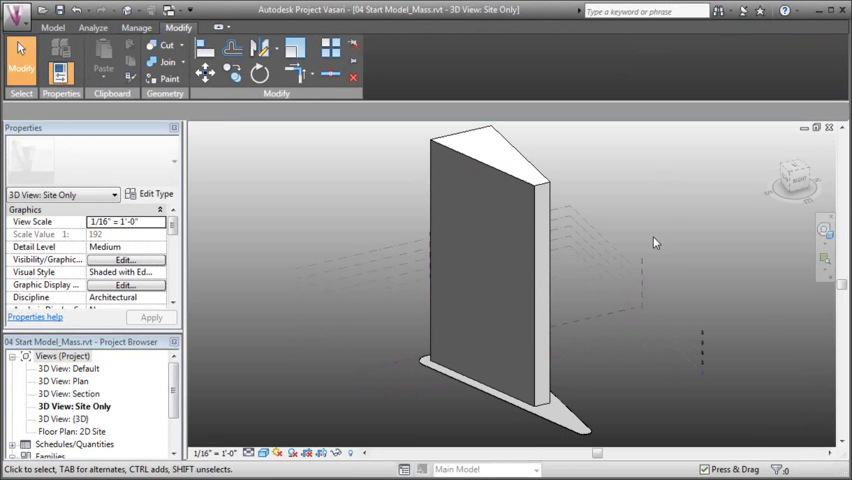
{"action": "left_click_drag", "start_coordinate": [656, 244], "coordinate": [608, 264]}
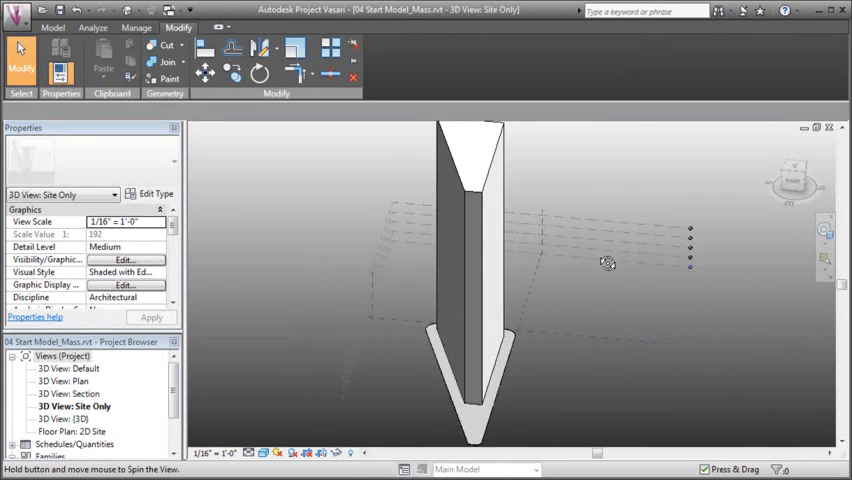